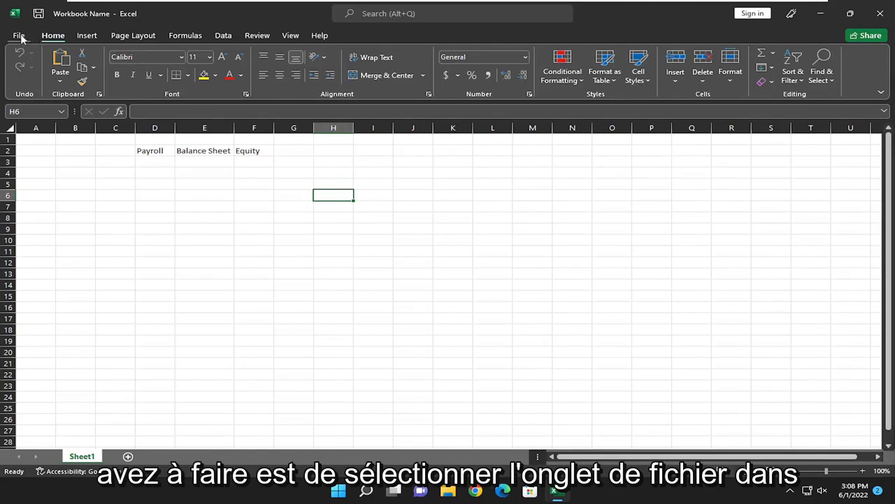
Open Excel Options from the File backstage menu.
left_click(19, 35)
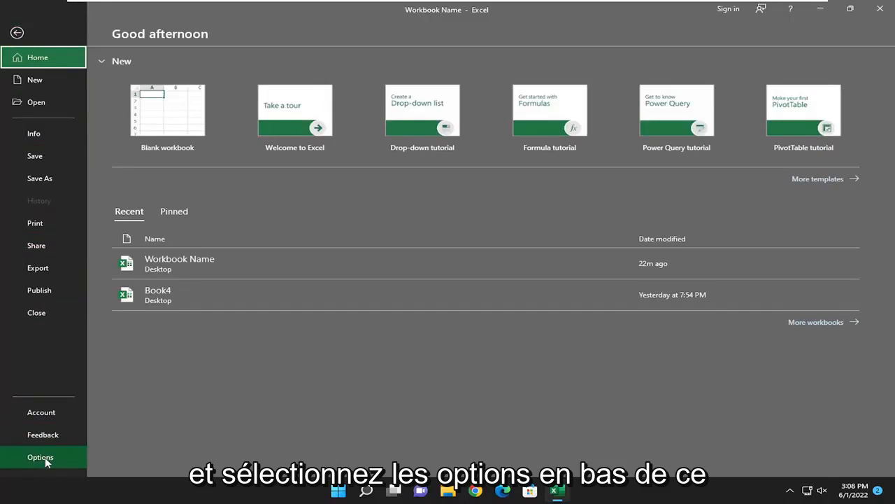
left_click(40, 457)
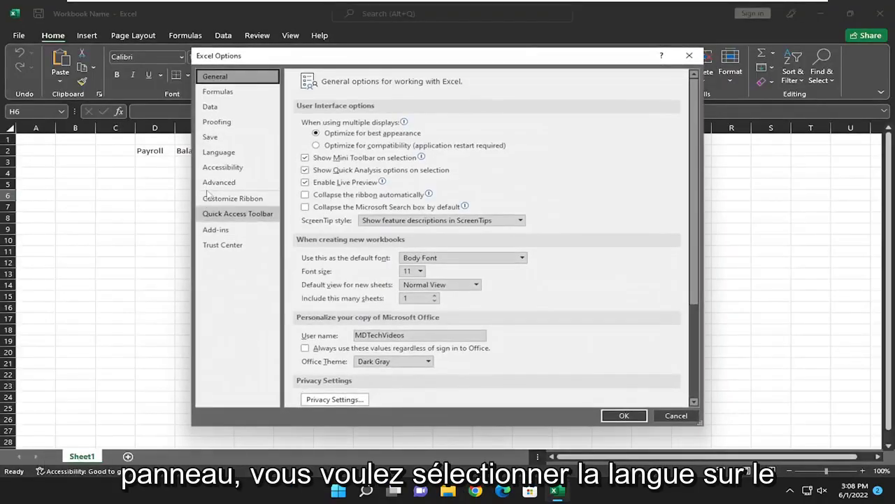
Add Arabic as an Office display language and start its installation.
left_click(218, 152)
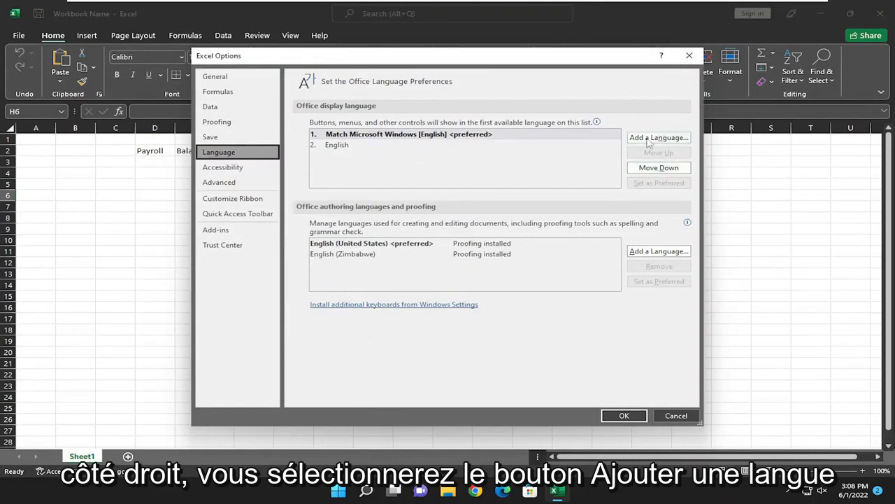
left_click(658, 137)
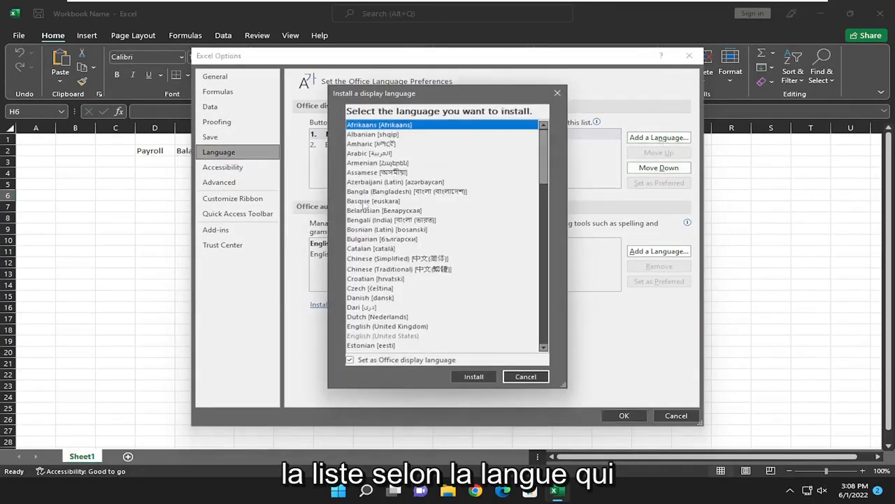
left_click(369, 153)
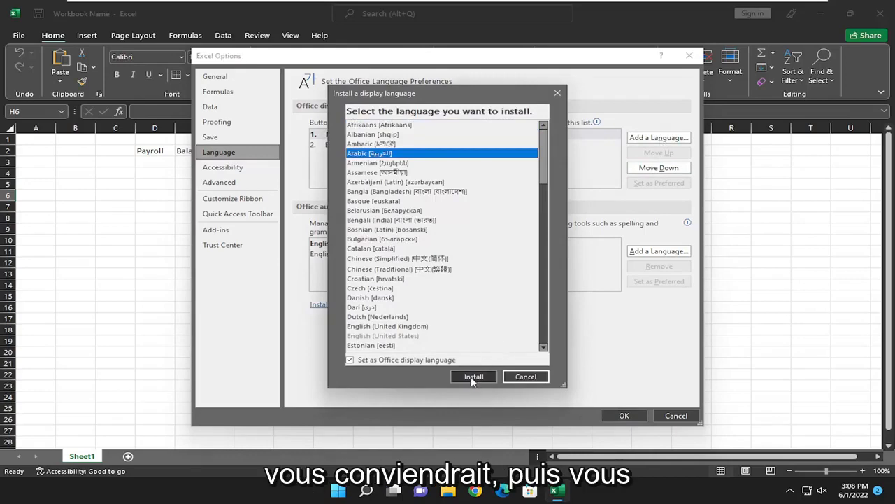
left_click(473, 376)
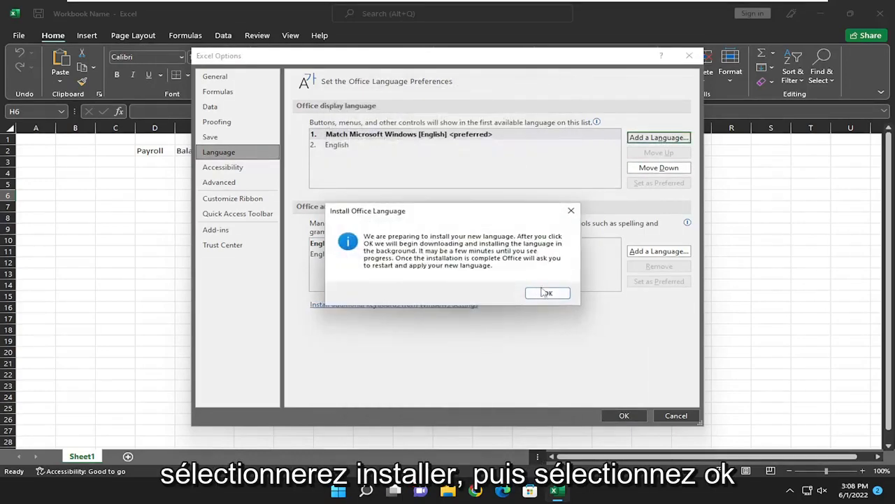
left_click(547, 292)
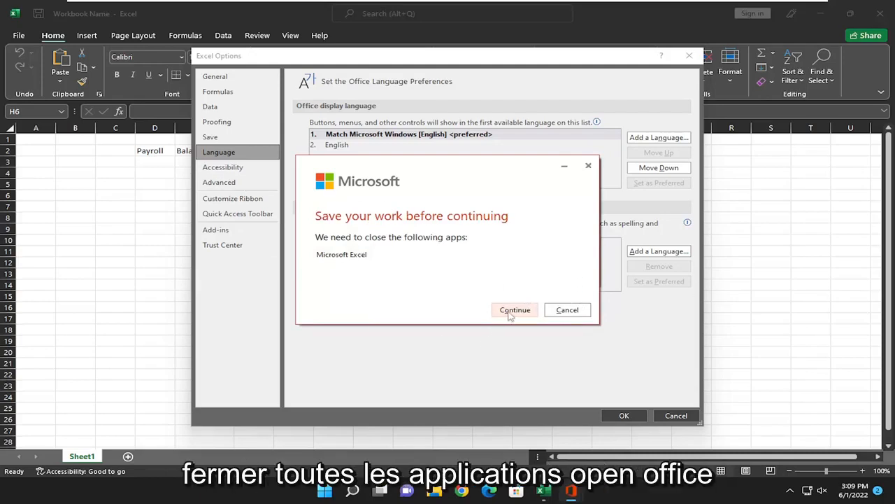
Continue the Arabic installer and dismiss the notice that Excel cannot close yet.
left_click(515, 309)
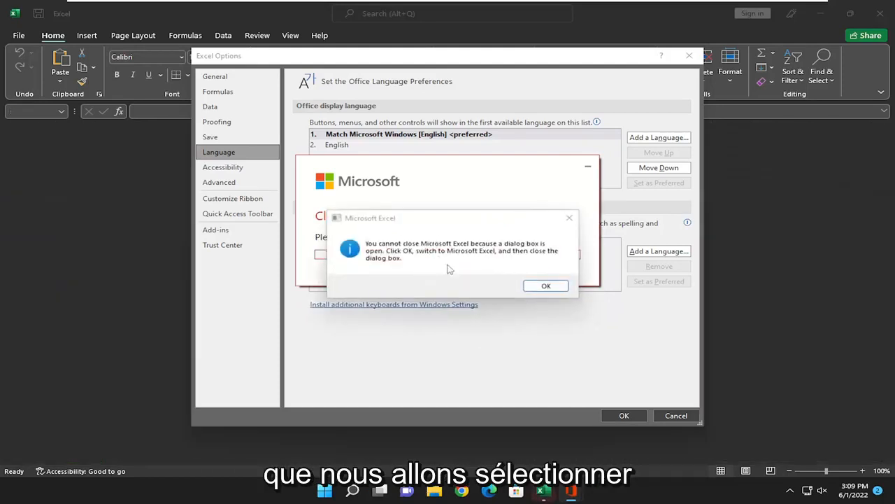
left_click(547, 285)
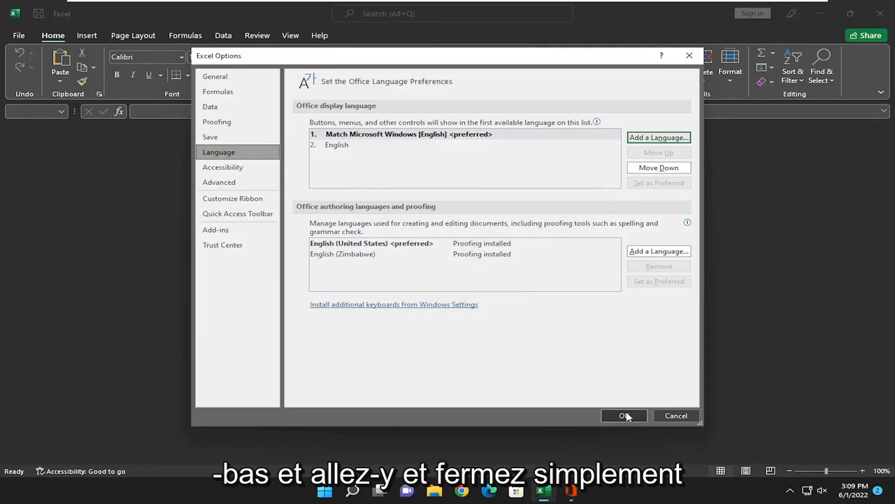
mouse_move(617, 424)
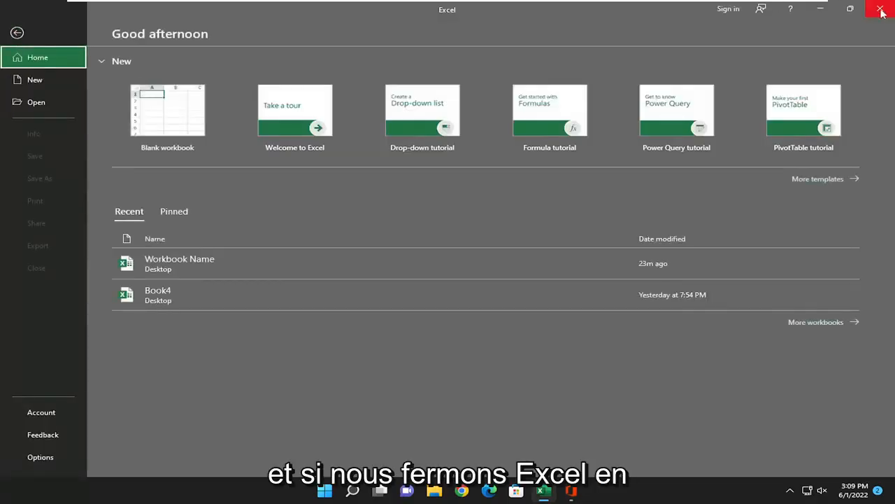
Close Excel from the title bar, leaving the Windows desktop.
left_click(882, 10)
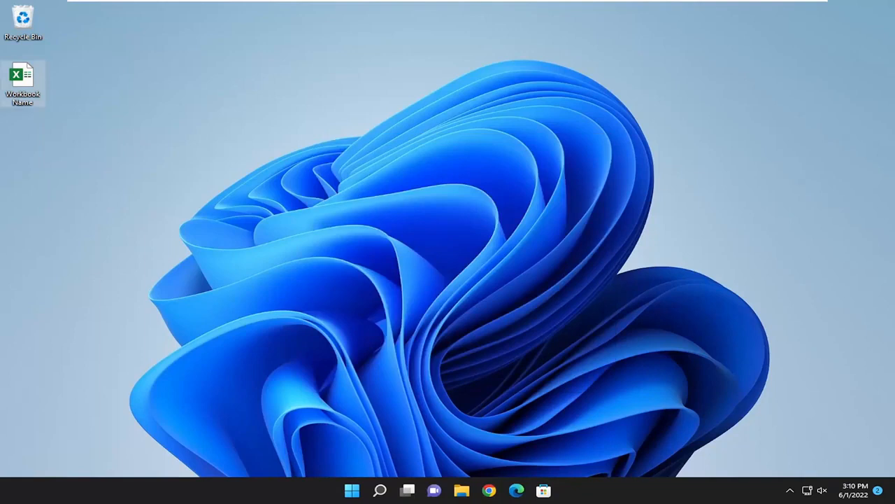
mouse_move(642, 249)
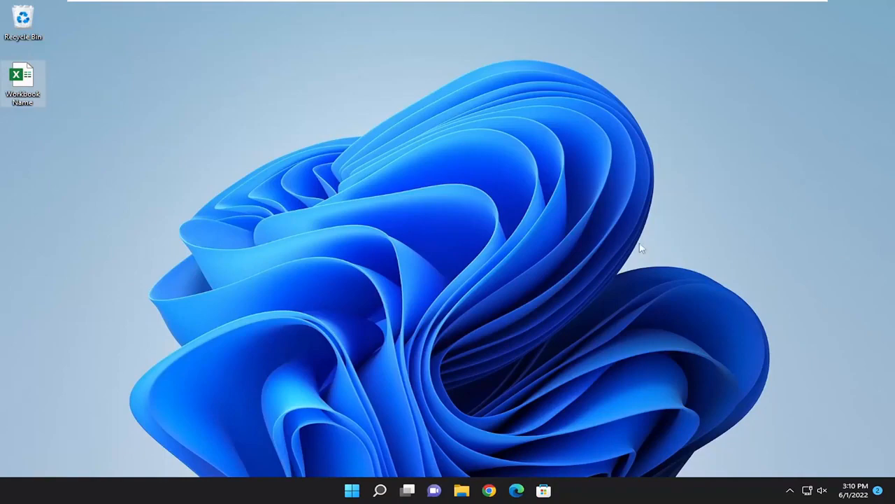
Reopen Workbook Name from the desktop and dismiss the Arabic updates-installed notice.
double_click(22, 73)
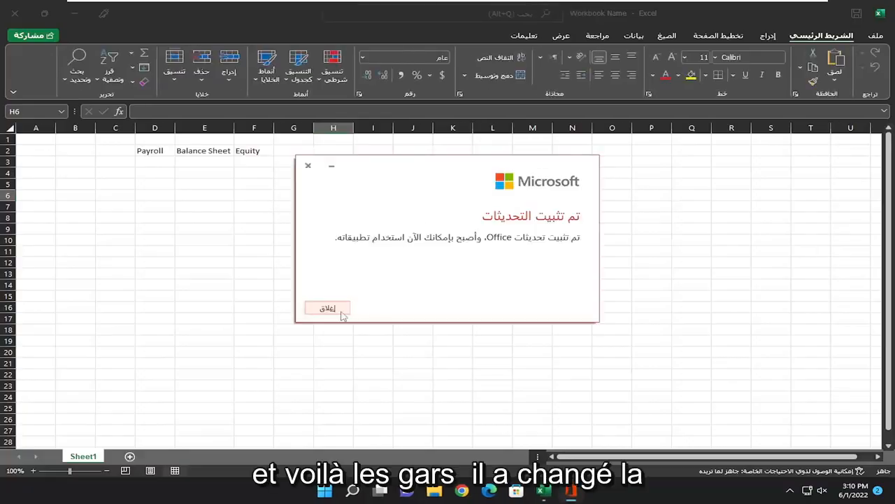
left_click(327, 309)
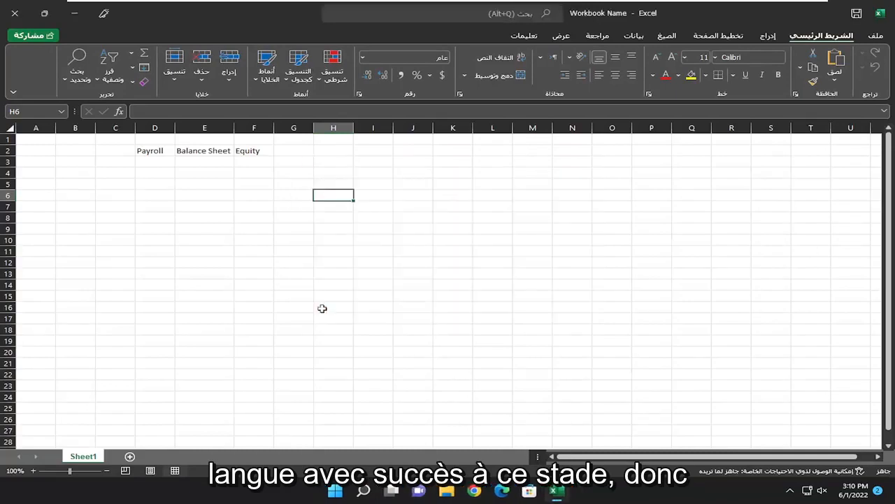